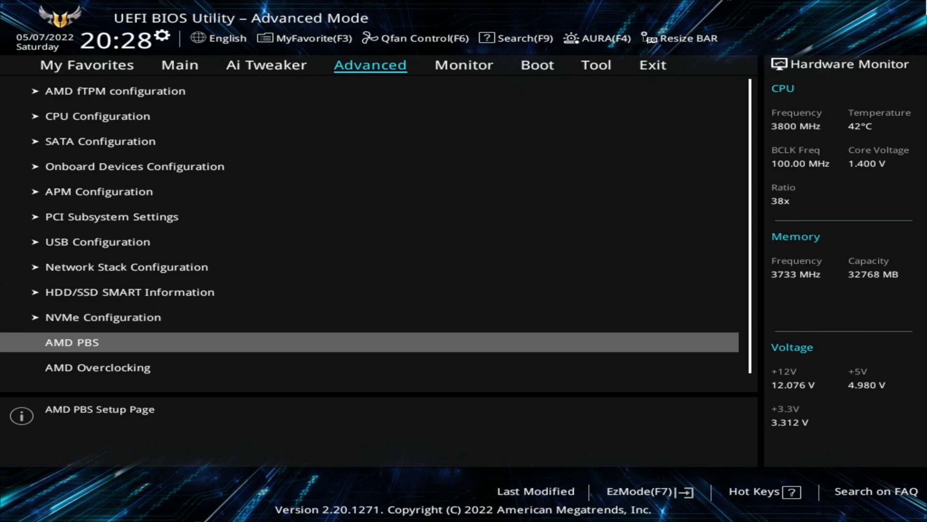
Step: Reach Curve Optimizer via AMD Overclocking, try All Cores with Negative sign, then reopen its mode dropdown
left_click(97, 367)
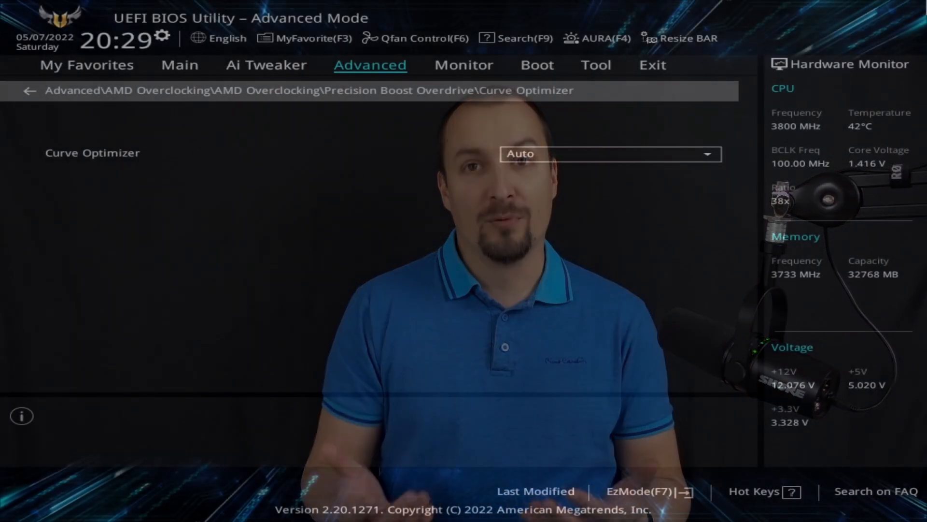
left_click(610, 154)
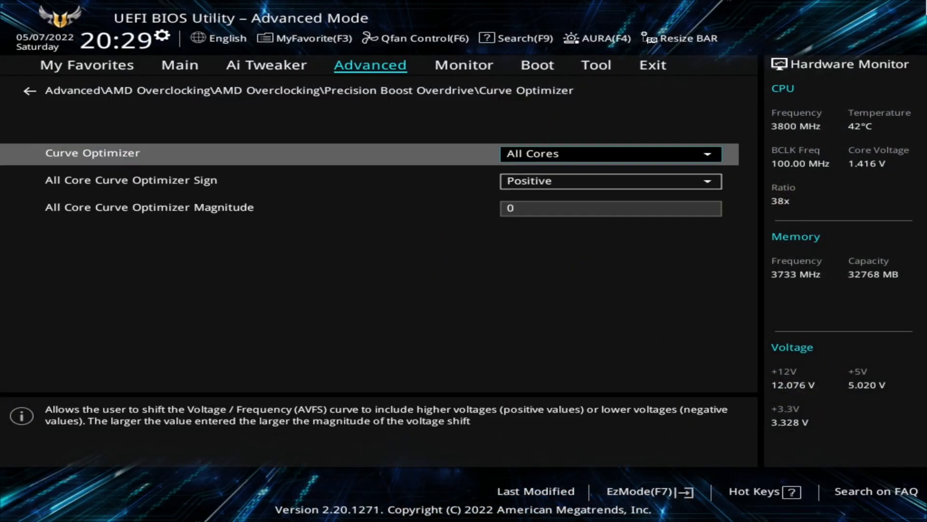
left_click(609, 181)
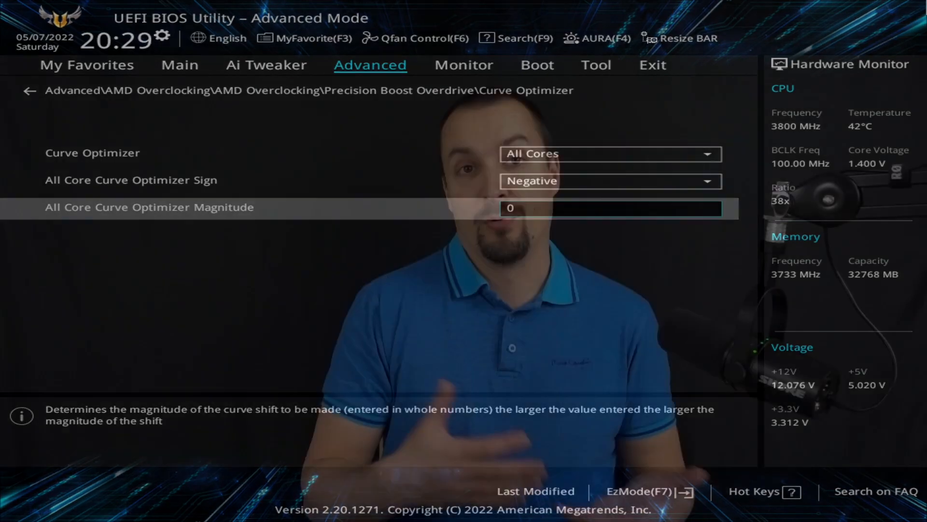
left_click(610, 154)
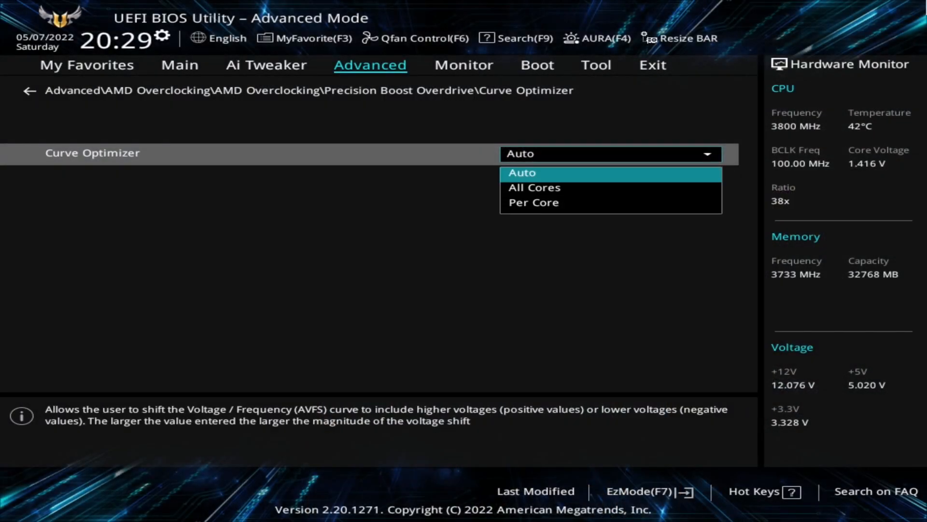
left_click(532, 187)
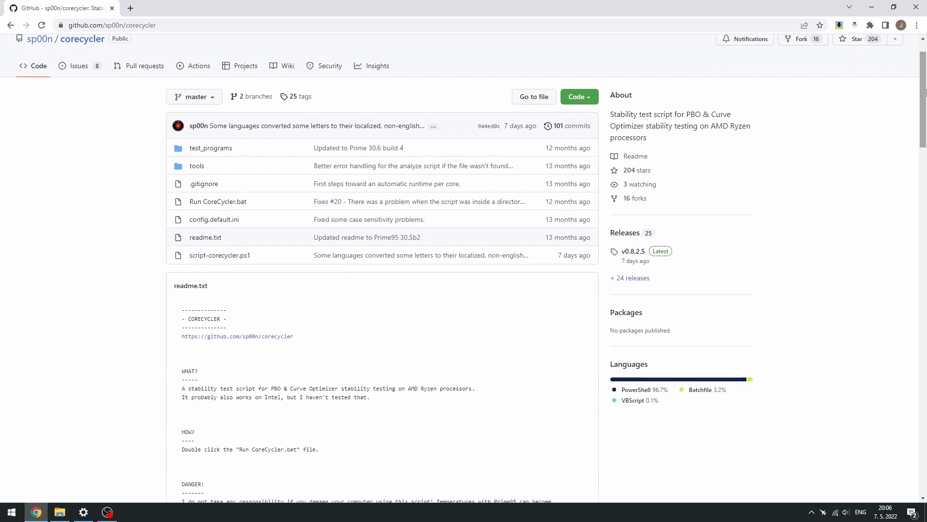
scroll("down", 3)
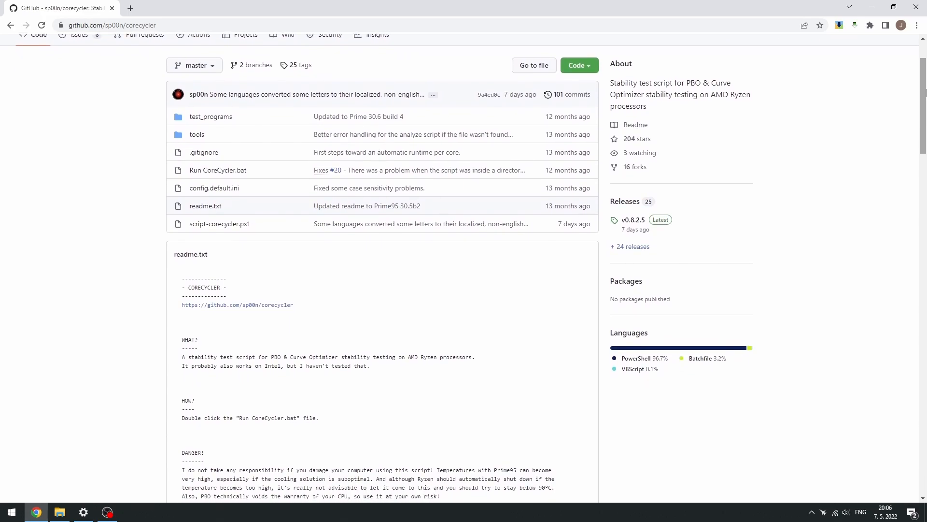
scroll("down", 3)
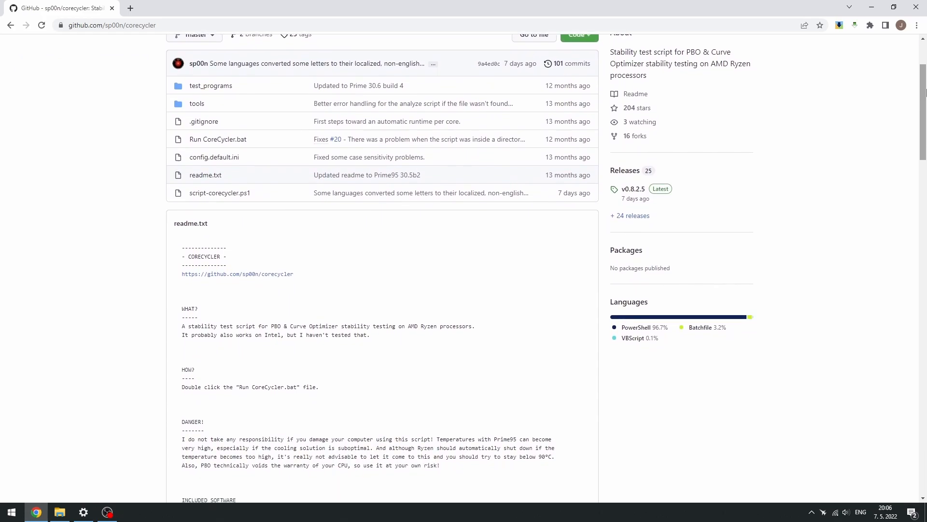
scroll("down", 3)
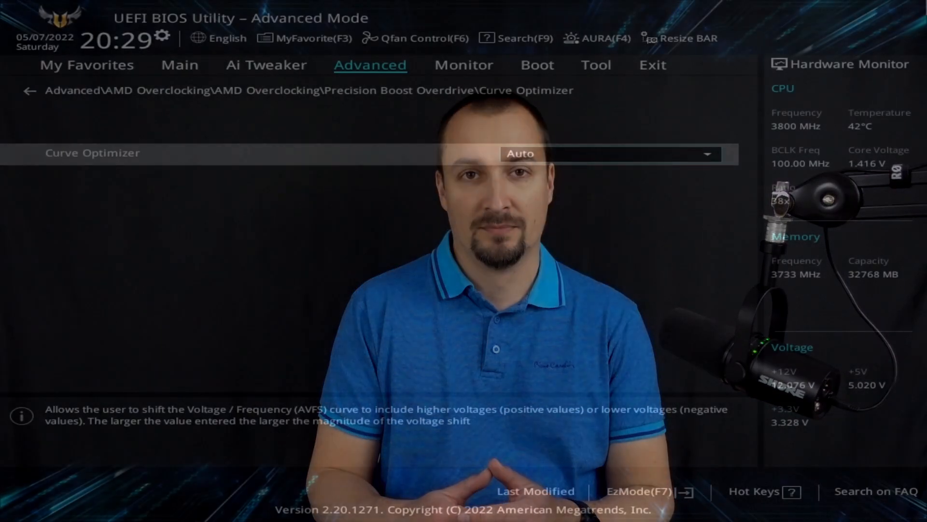
Step: Set Curve Optimizer to All Cores with a Negative sign and magnitude 10
left_click(609, 153)
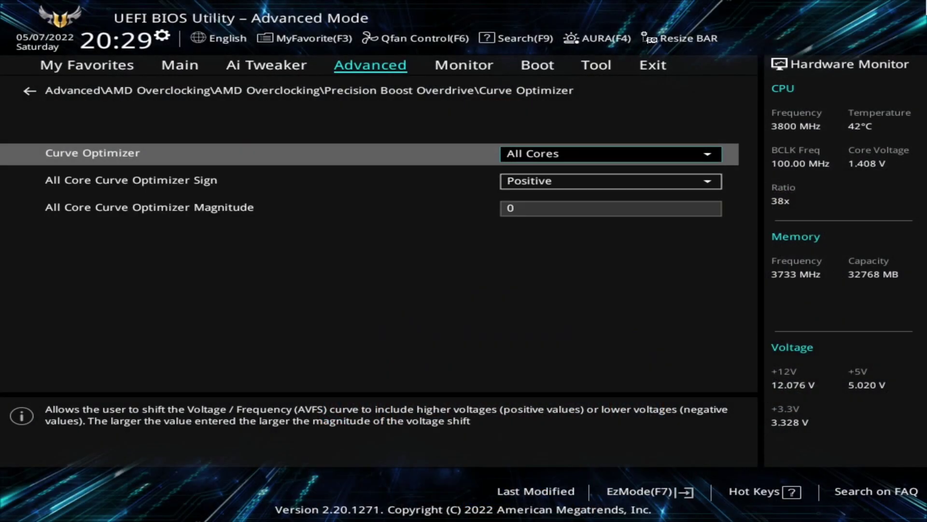
left_click(611, 181)
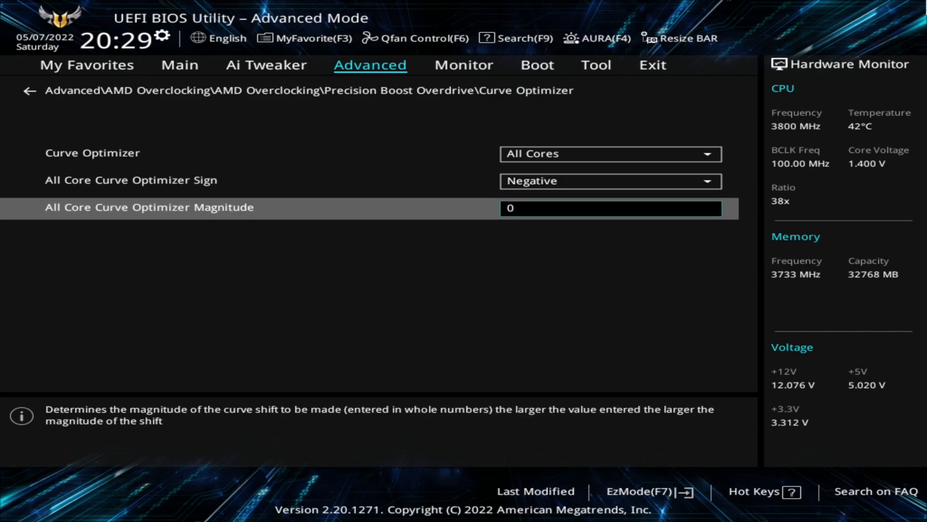
type("10")
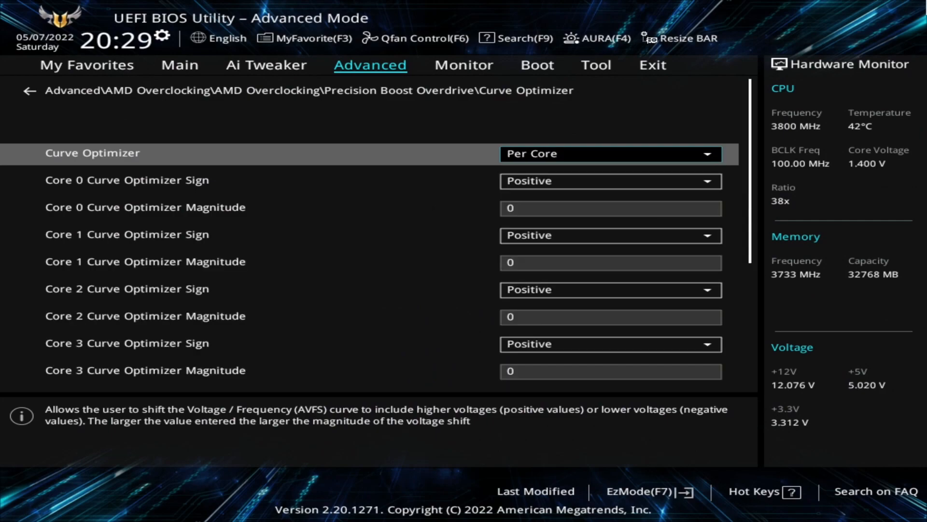
Step: Make core 0's curve offset Negative and set the sign for core 4
left_click(611, 181)
type("25")
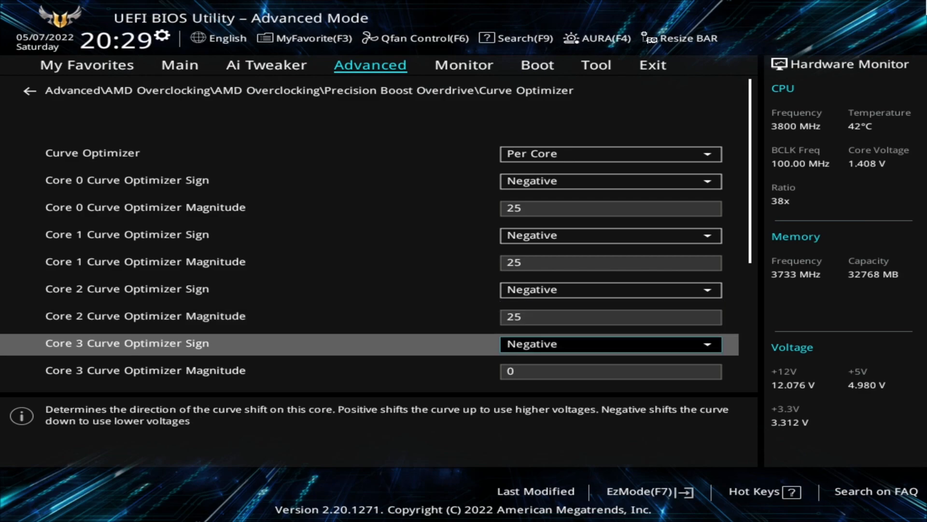
scroll("down", 3)
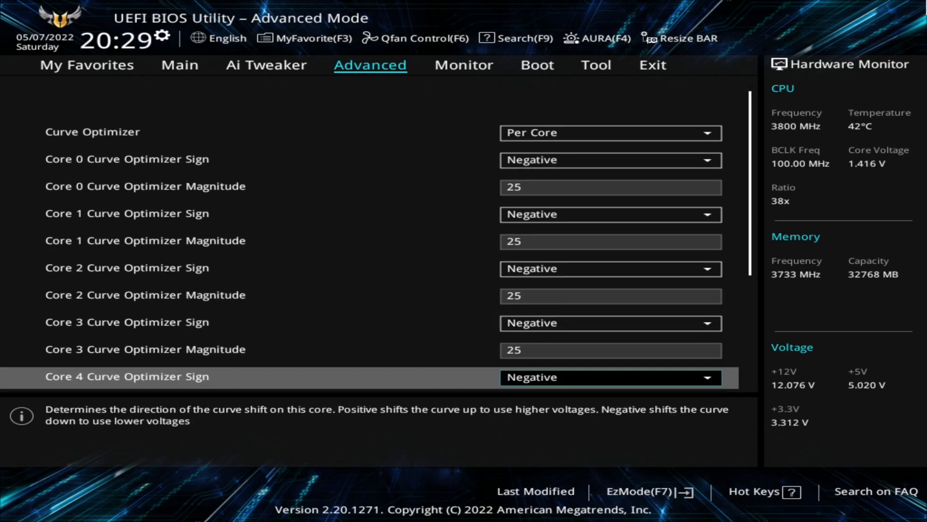
left_click(610, 377)
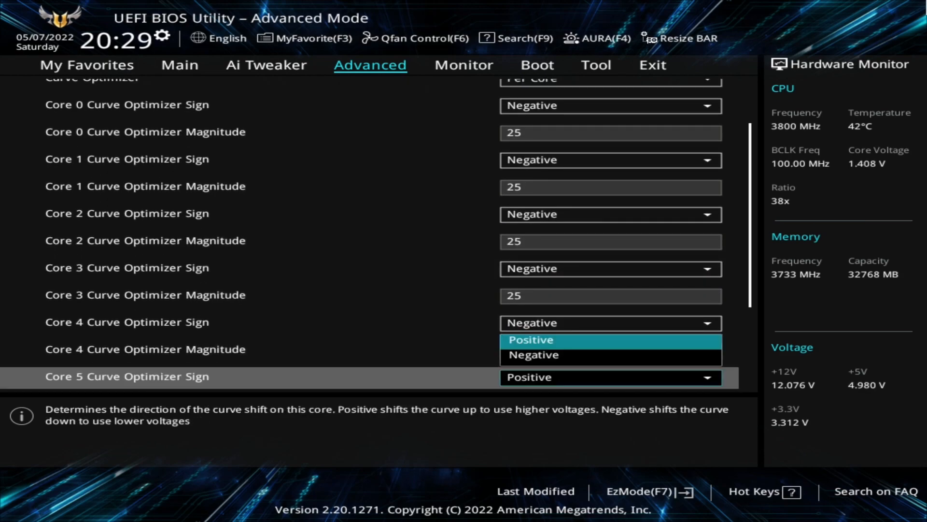
scroll("down", 3)
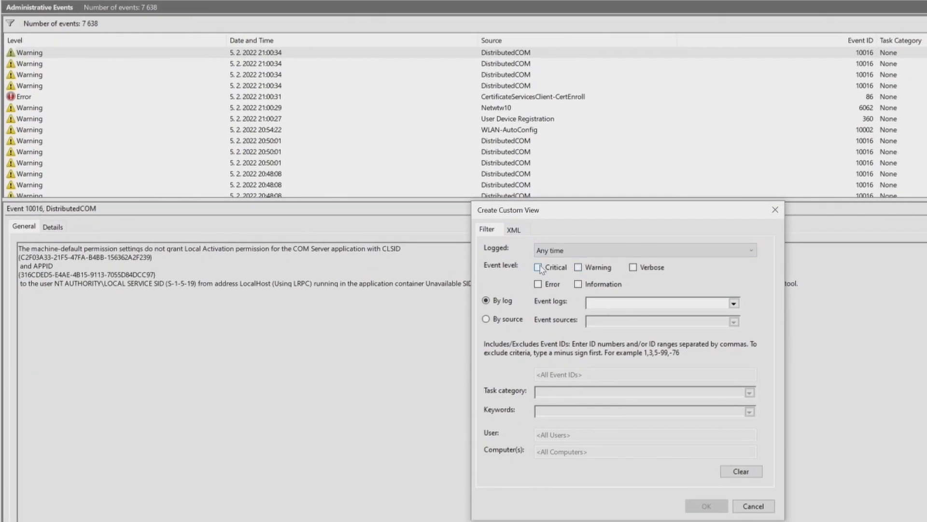
Step: Filter the custom view to include Warning events from the WHEA-Logger source
left_click(538, 267)
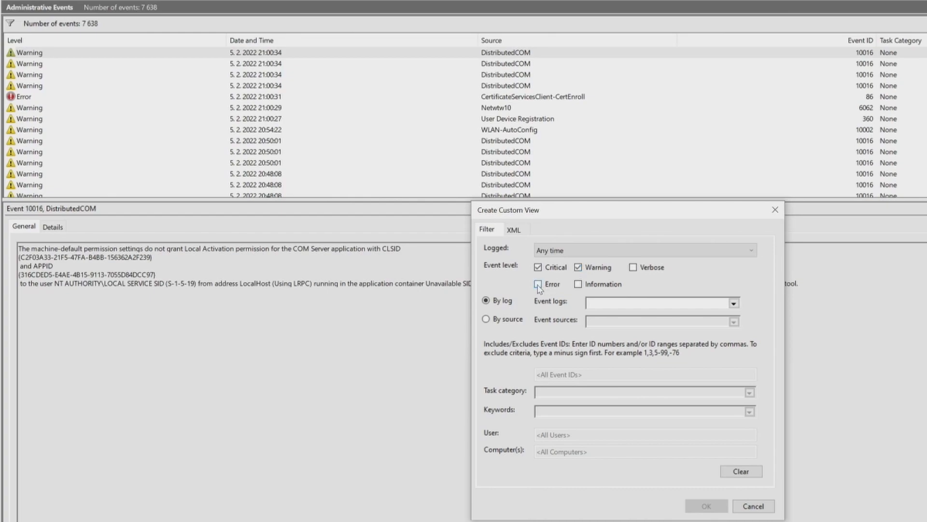
left_click(538, 284)
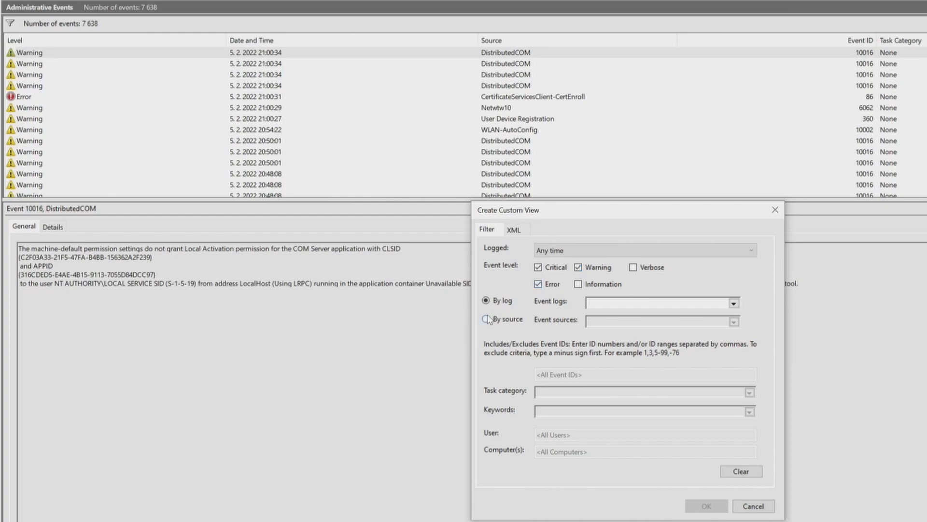
left_click(485, 319)
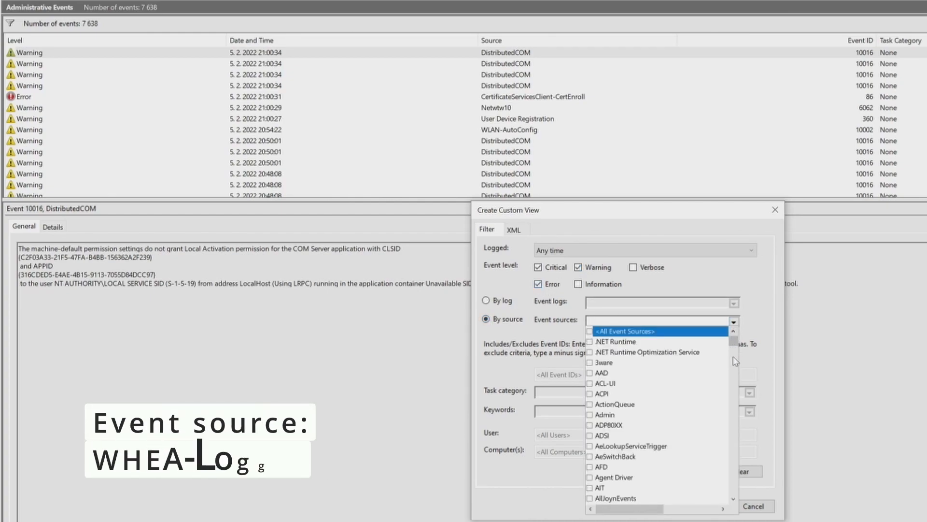
scroll("down", 3)
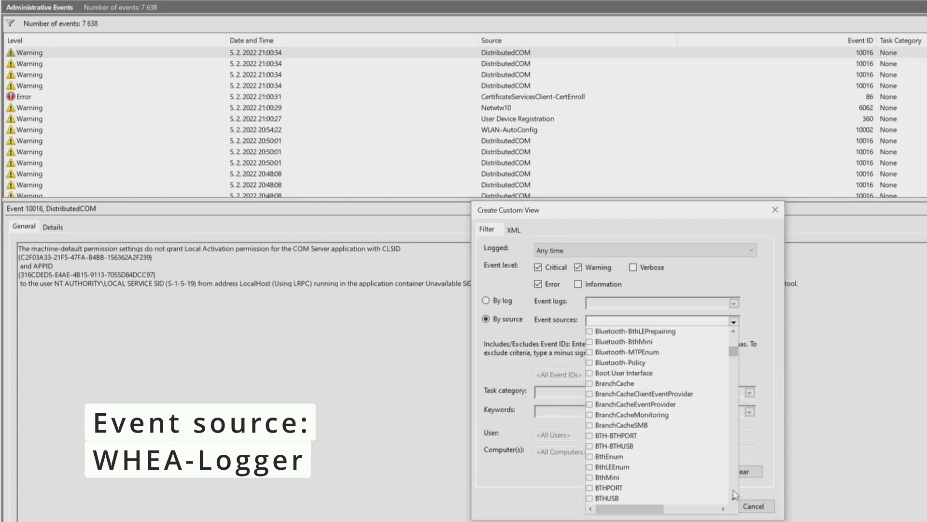
scroll("down", 3)
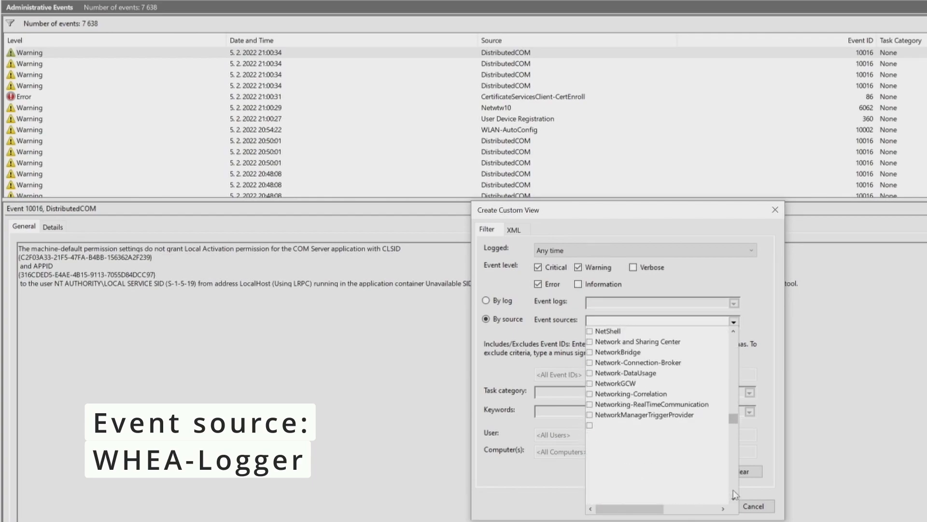
scroll("down", 3)
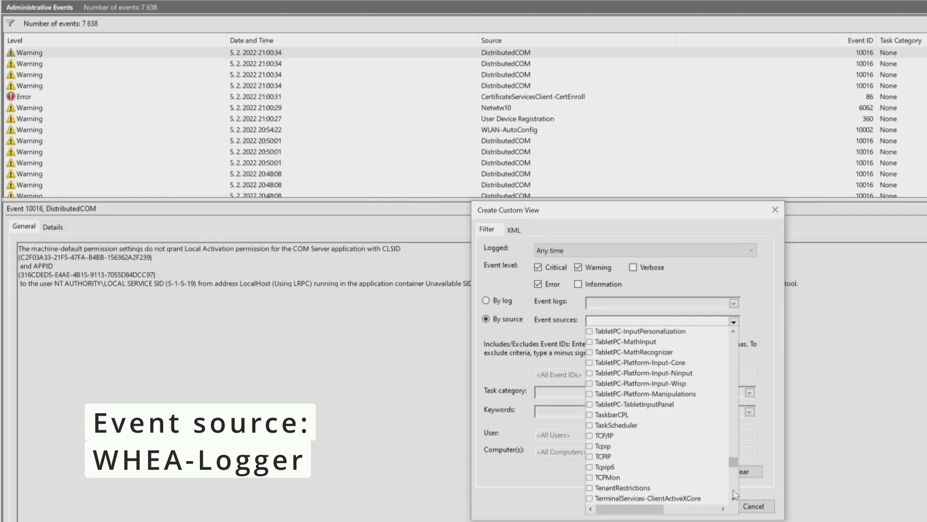
scroll("down", 3)
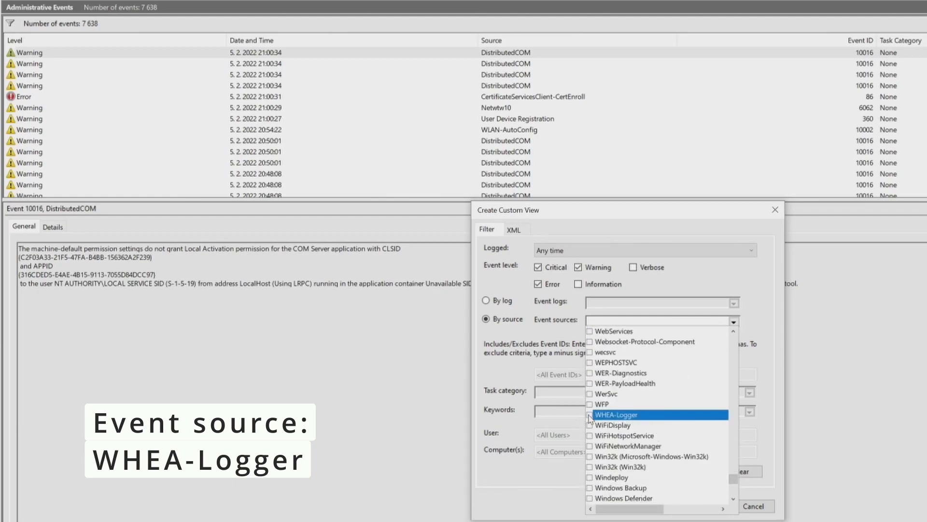
left_click(617, 414)
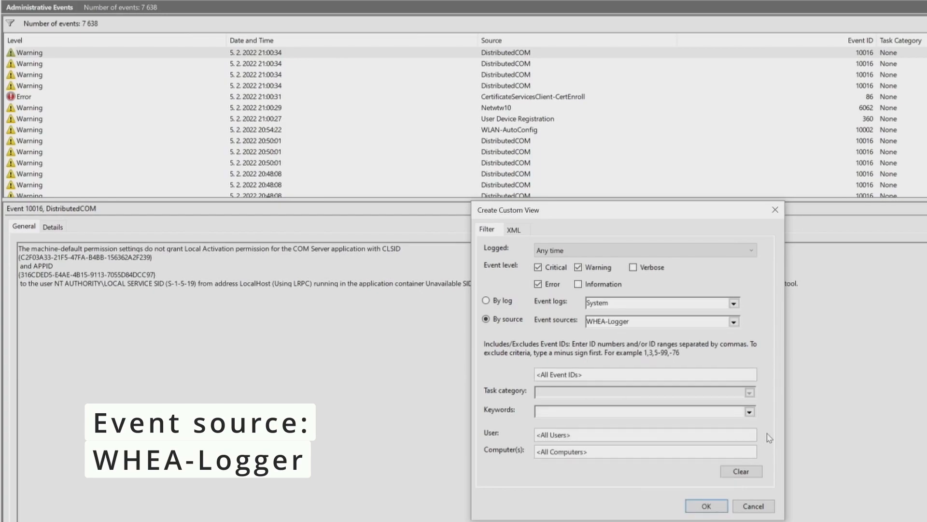
Step: Accept the filter, name the custom view WHEA and save it
left_click(705, 505)
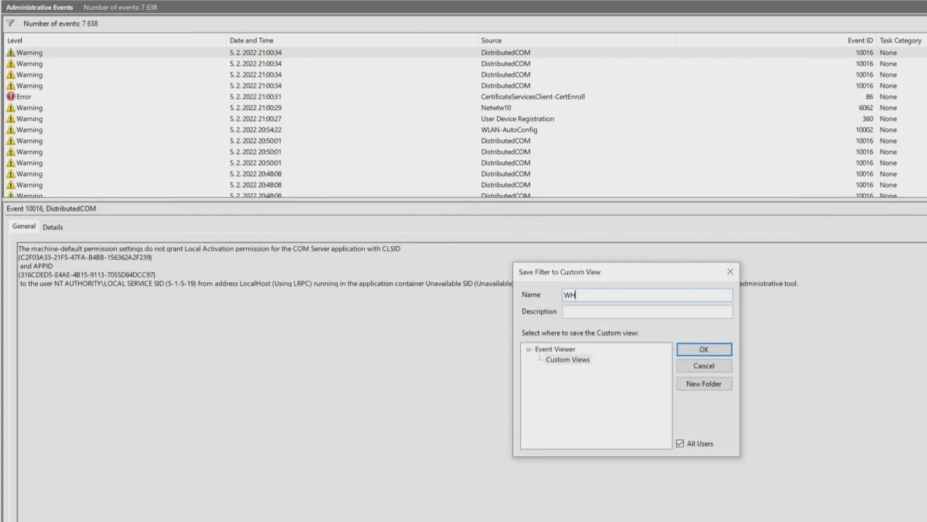
type("EA")
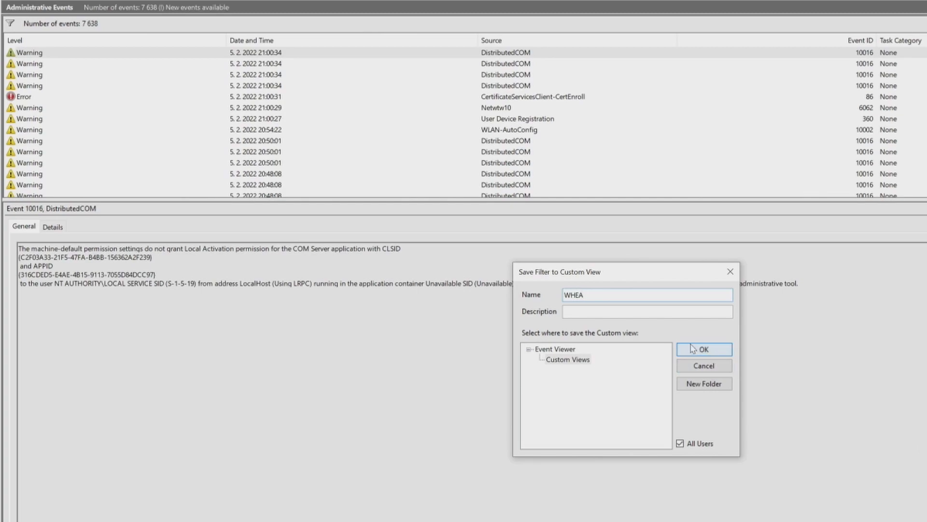
left_click(703, 349)
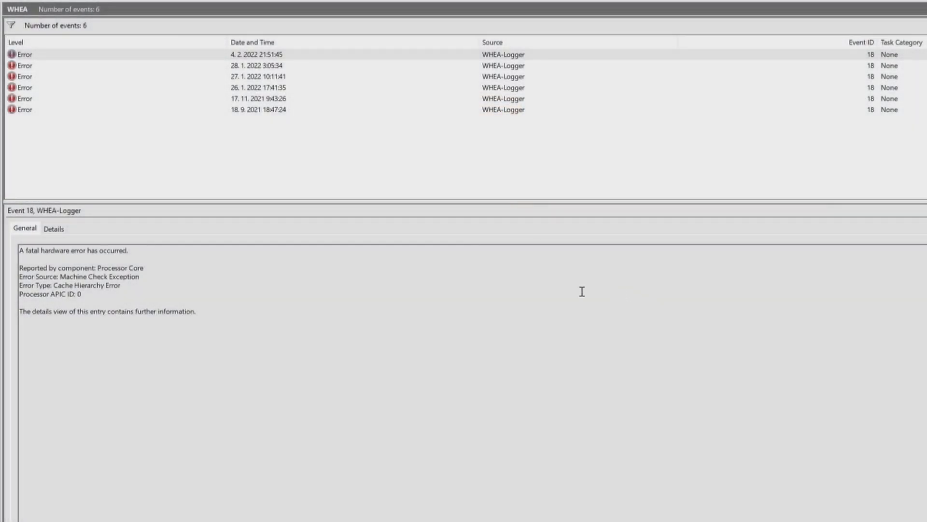
mouse_move(50, 296)
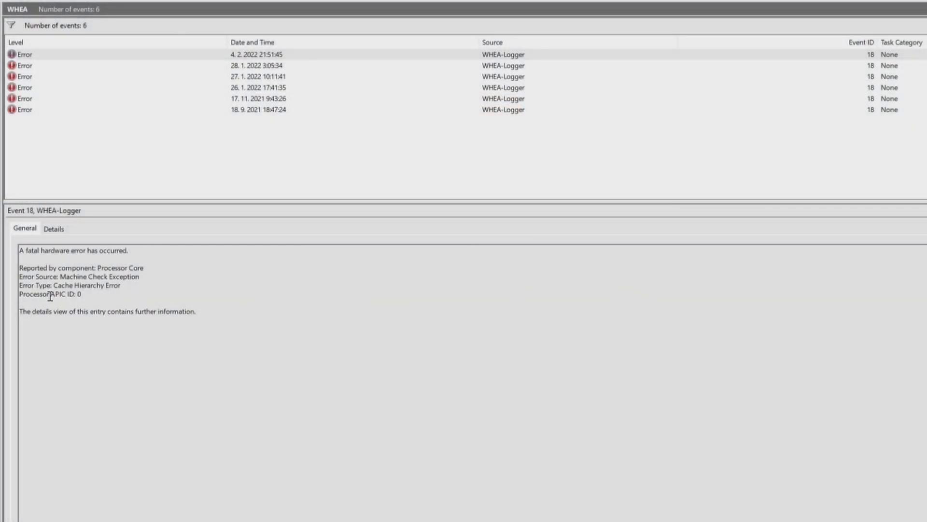
mouse_move(55, 294)
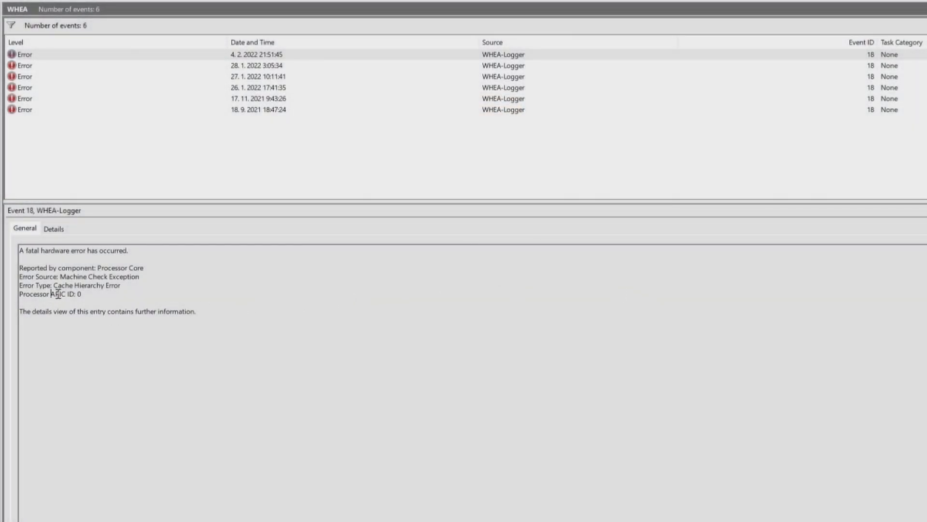
double_click(62, 294)
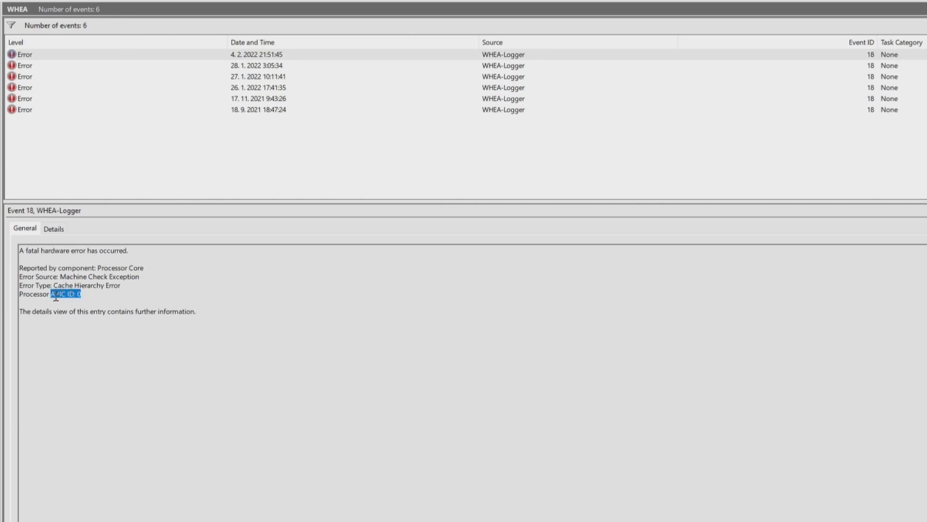
mouse_move(352, 394)
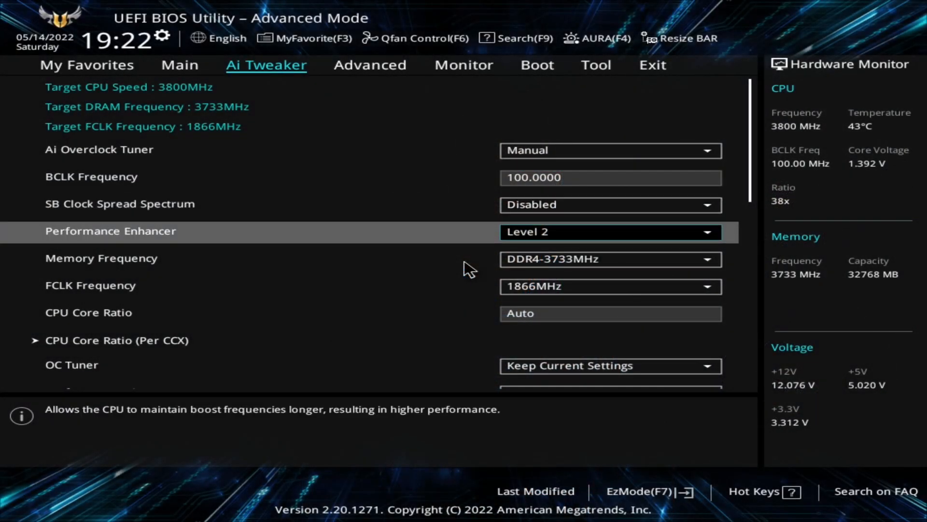
Step: Scroll down in Ai Tweaker and enter the DIGI+ VRM settings
scroll("down", 3)
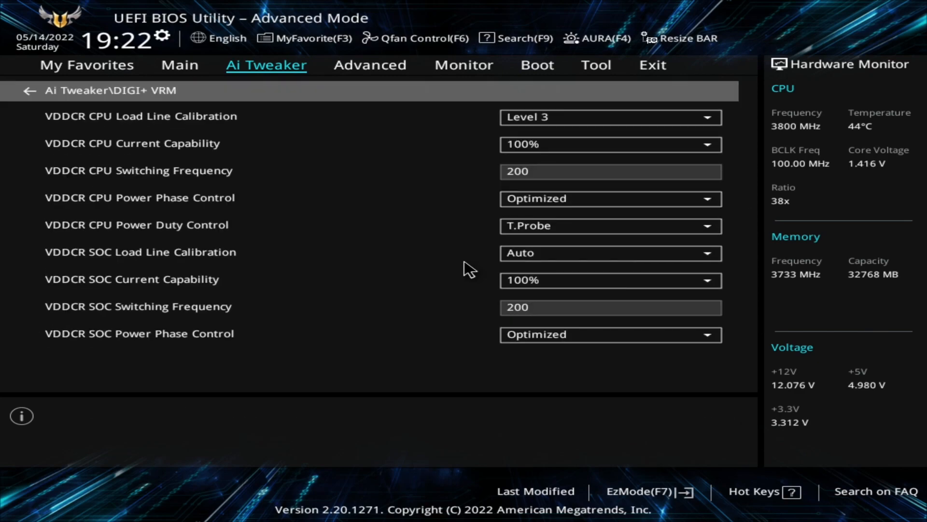
left_click(609, 116)
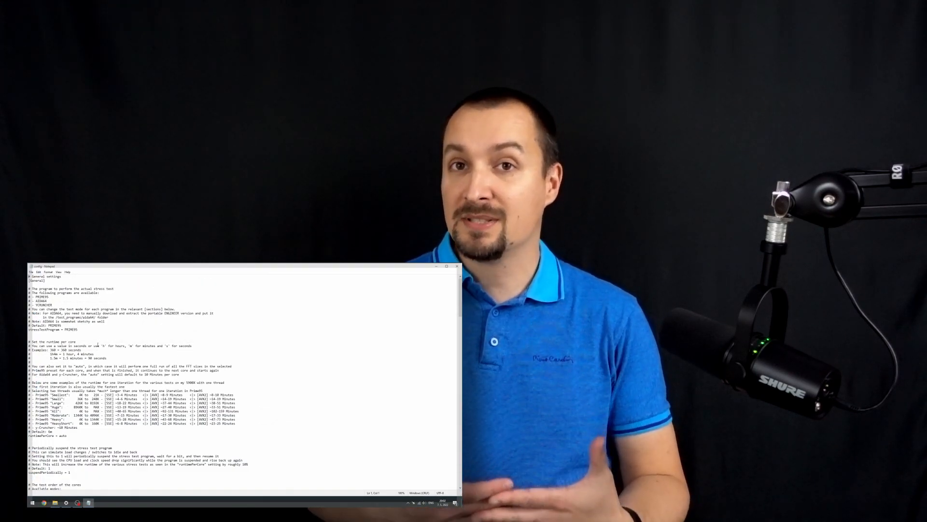
scroll("down", 3)
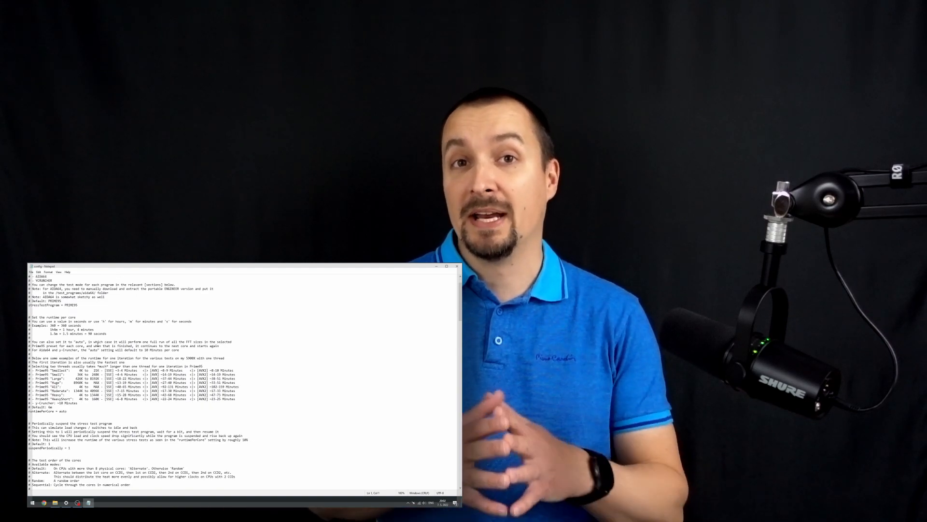